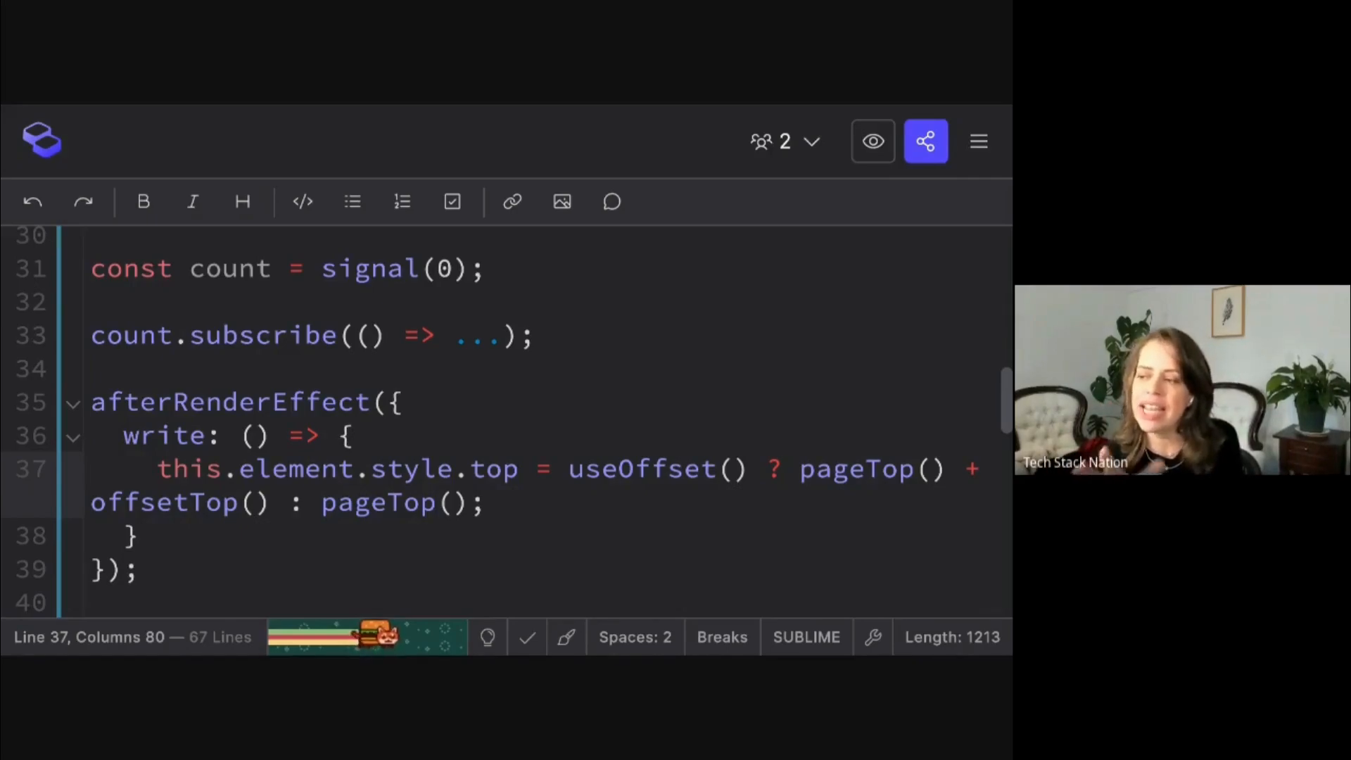
Write "don't use effects" - effects are intended to sync state with the outside world
scroll("up", 3)
type("\"")
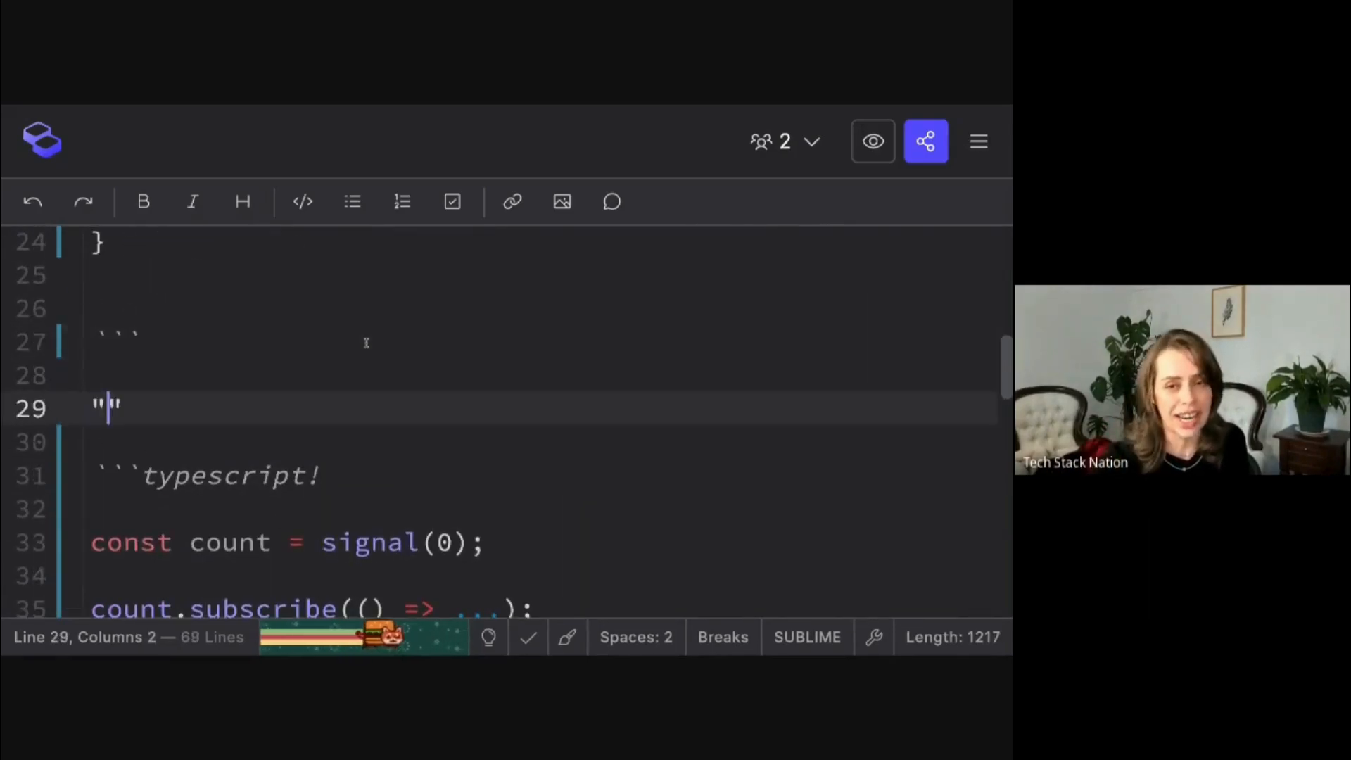
type("don't use effect")
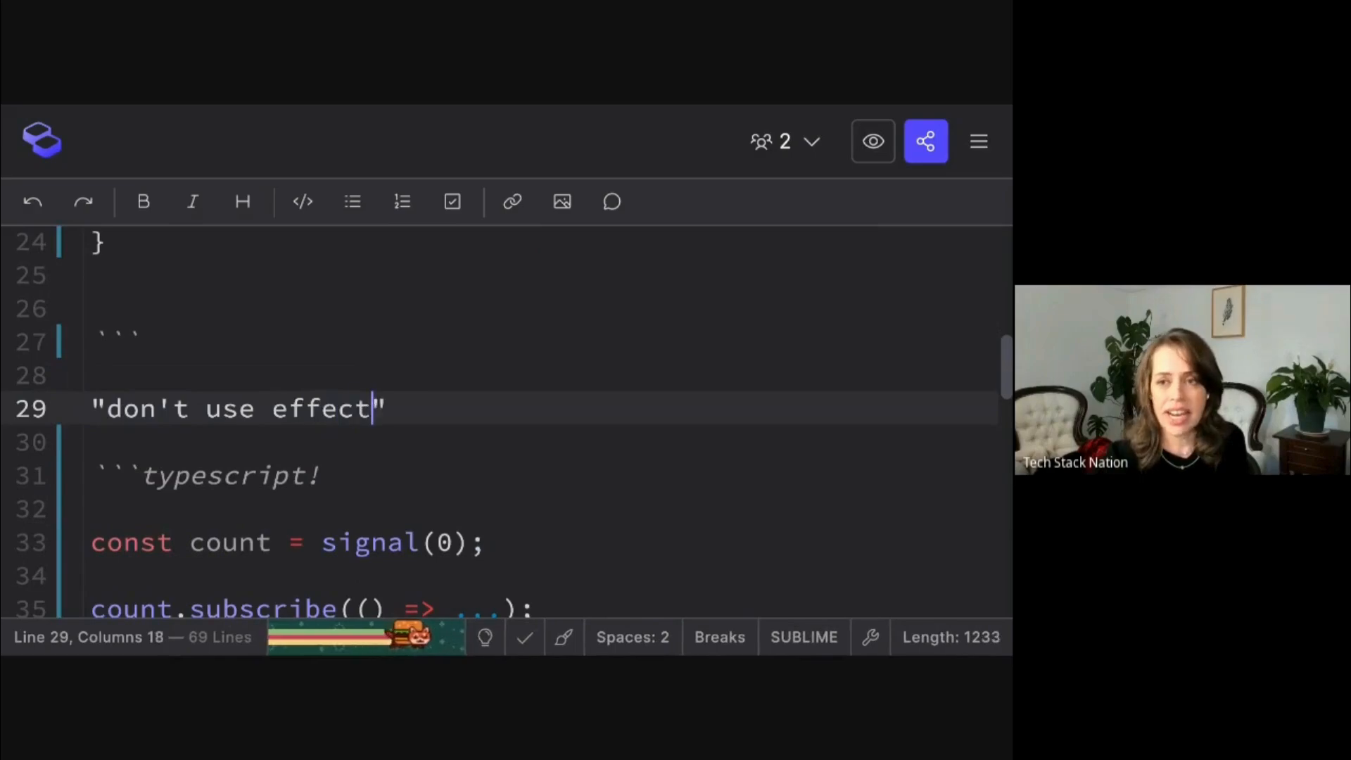
type("s\" -->")
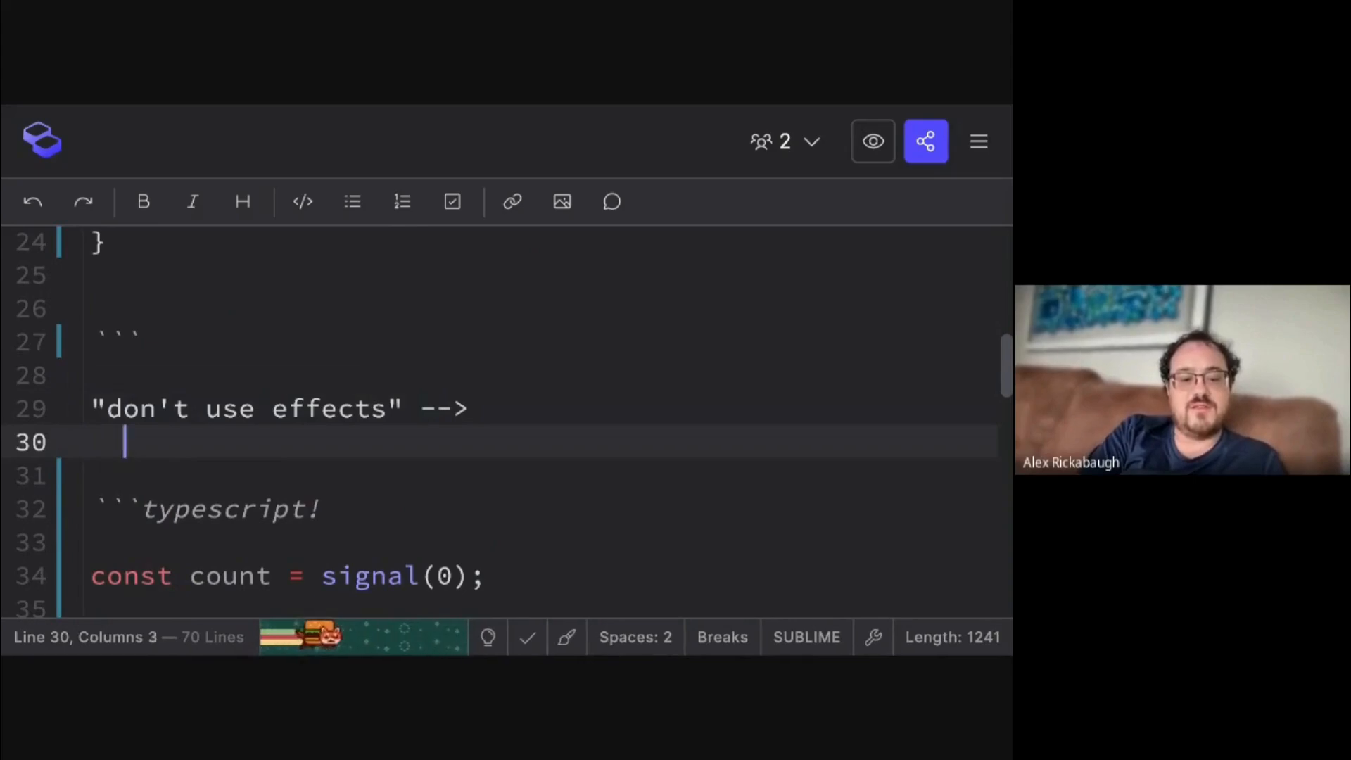
type("effects")
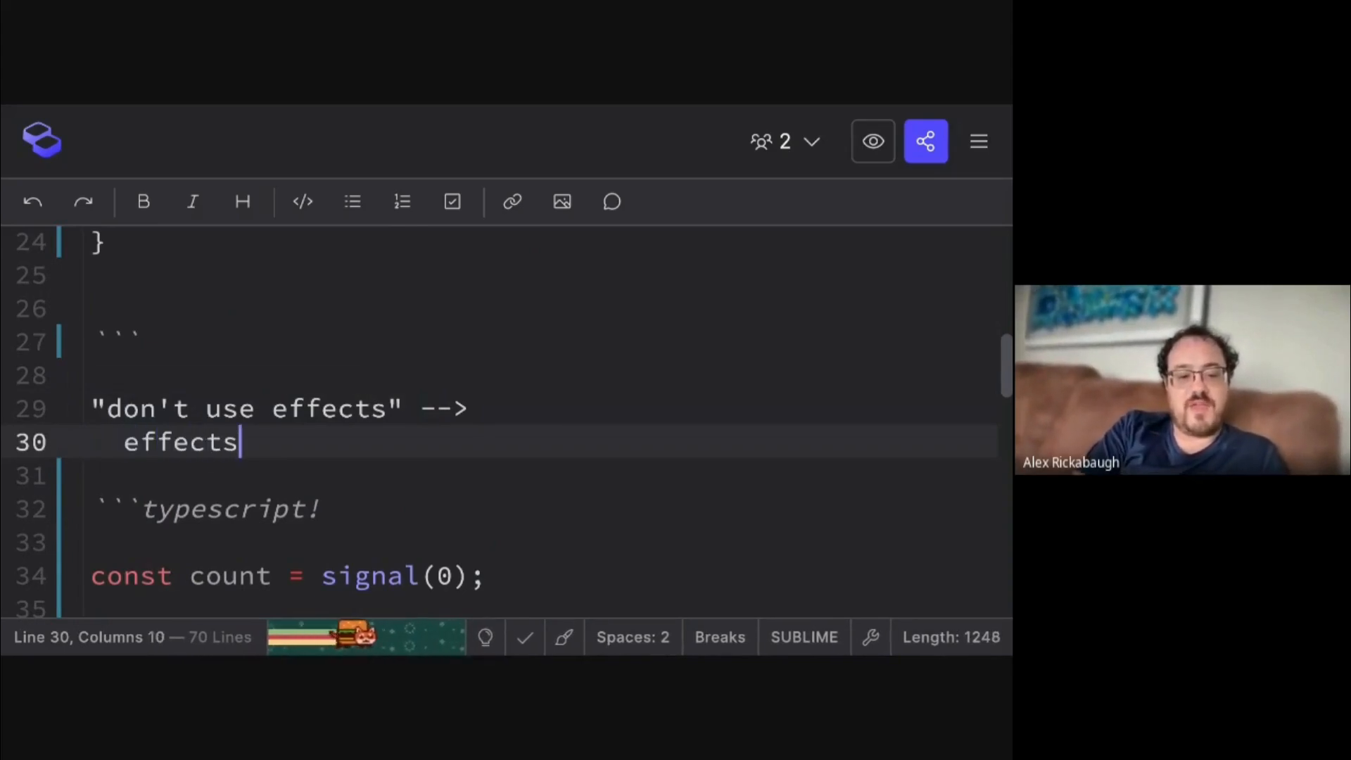
type("are int")
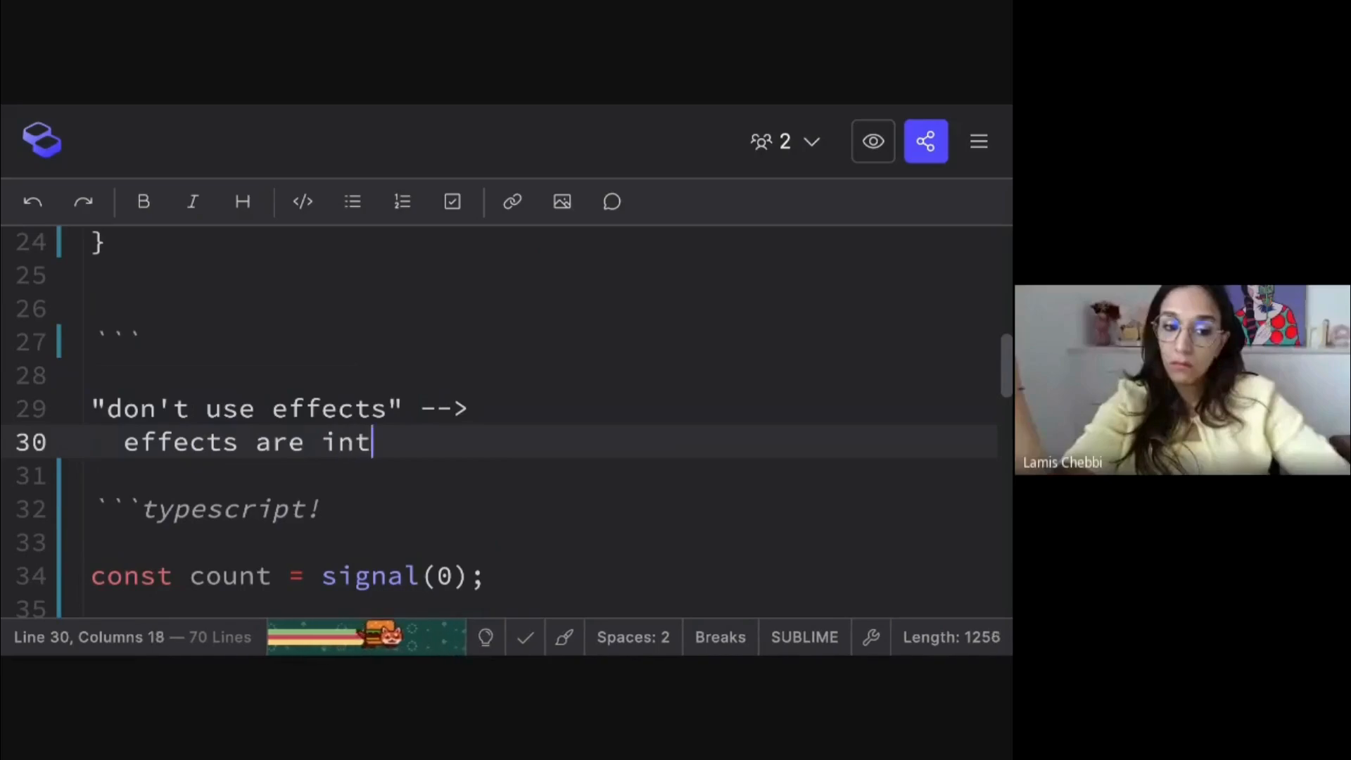
type("ended t")
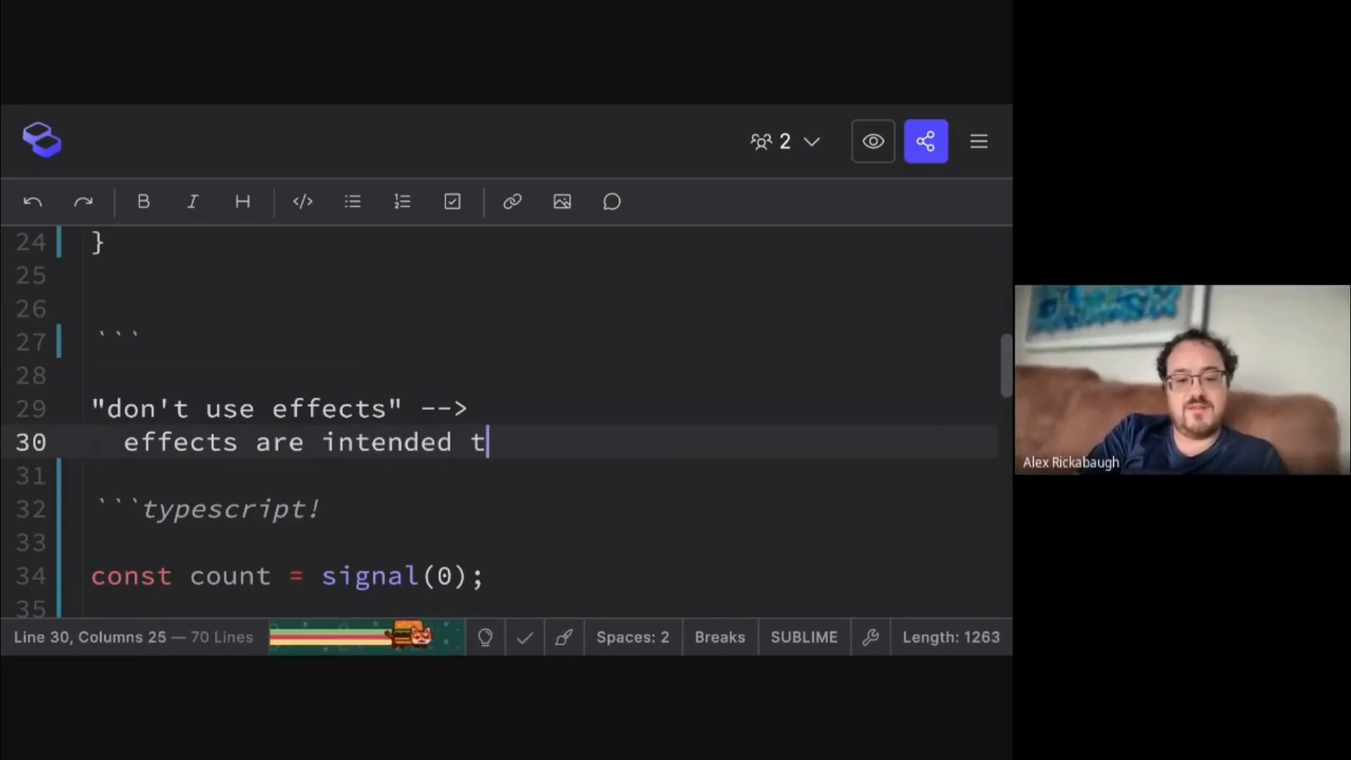
type("o sync")
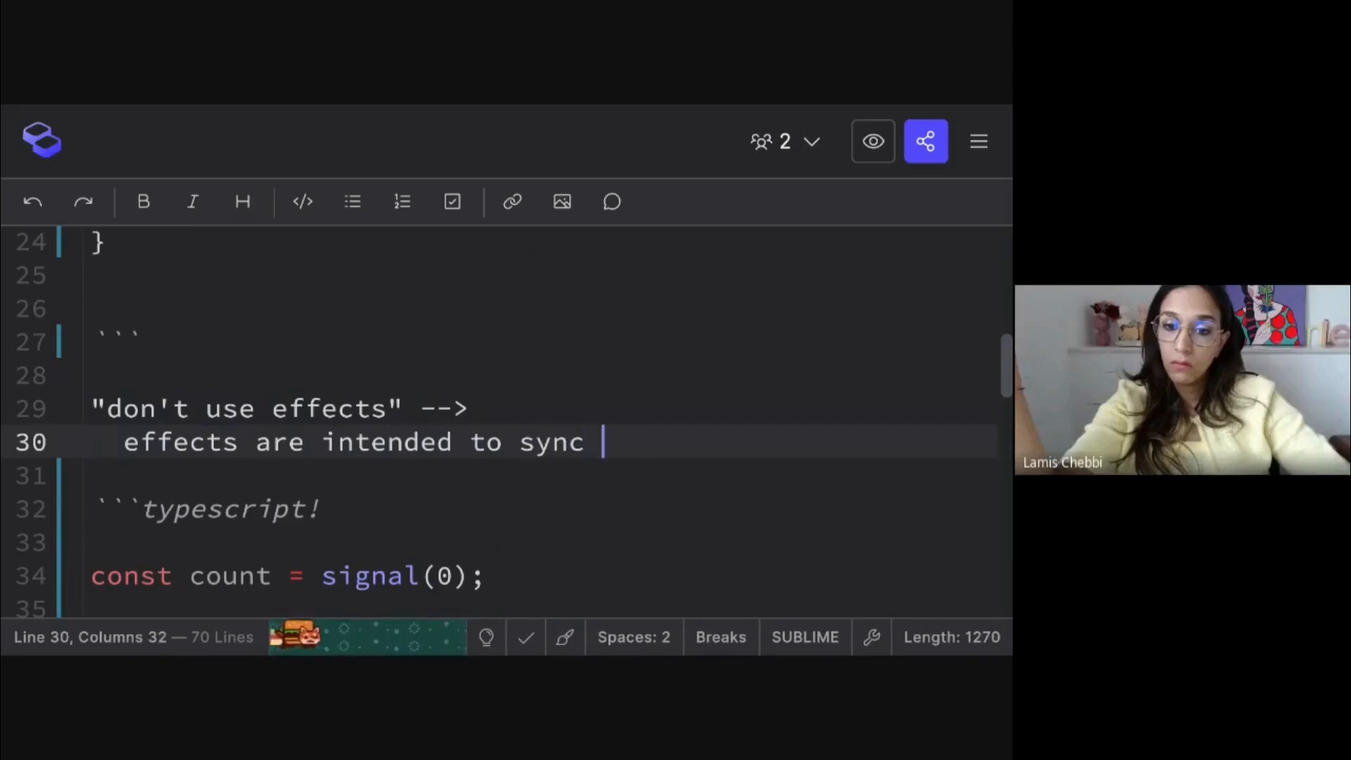
type("state with the o")
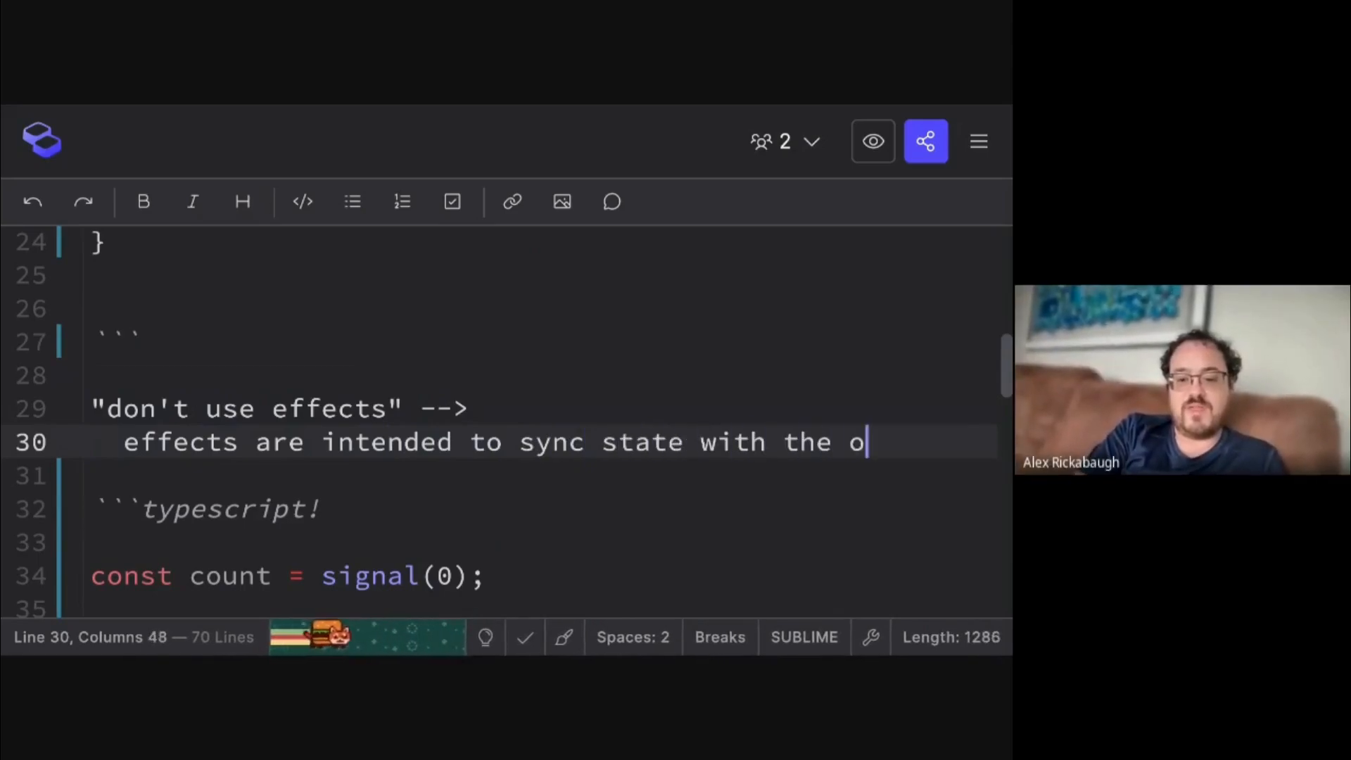
type("utside world")
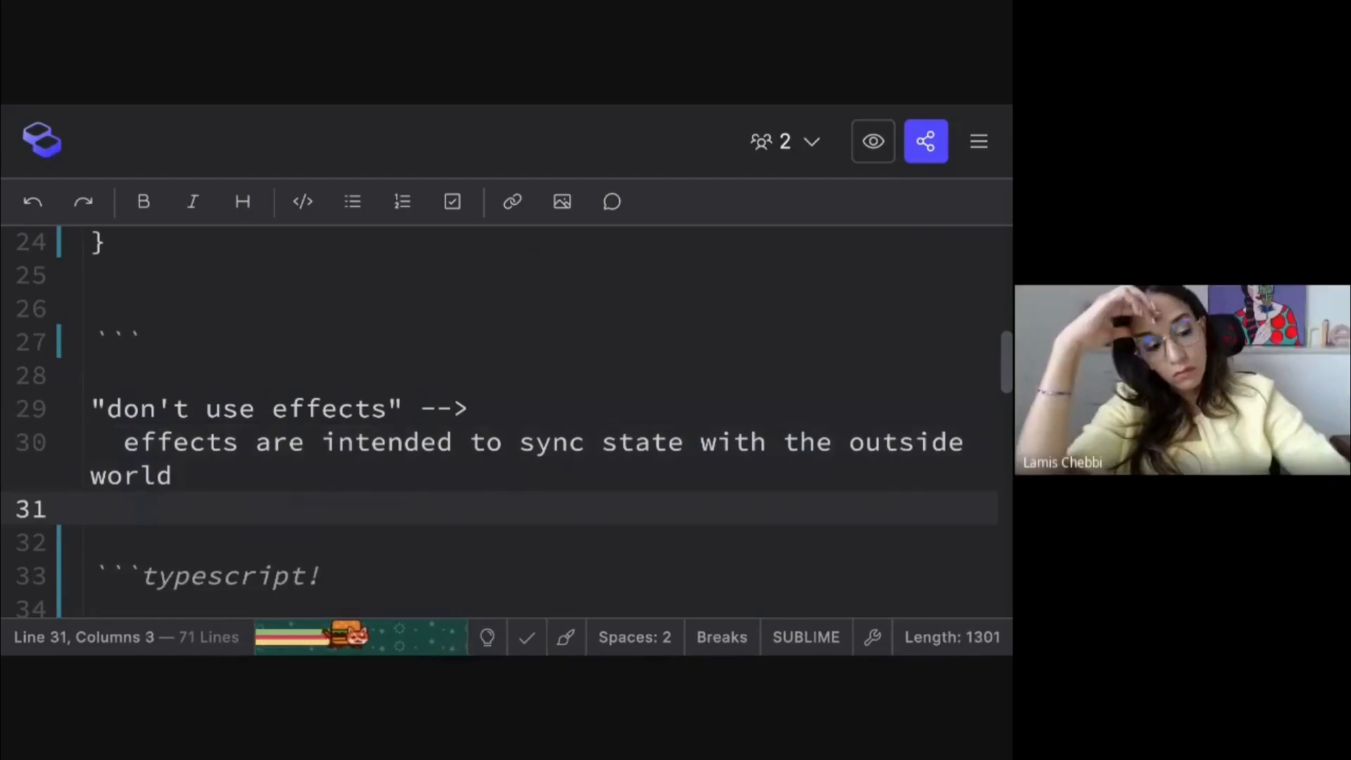
Add the line: don't use effects to sync state with other state
type("don't use effe")
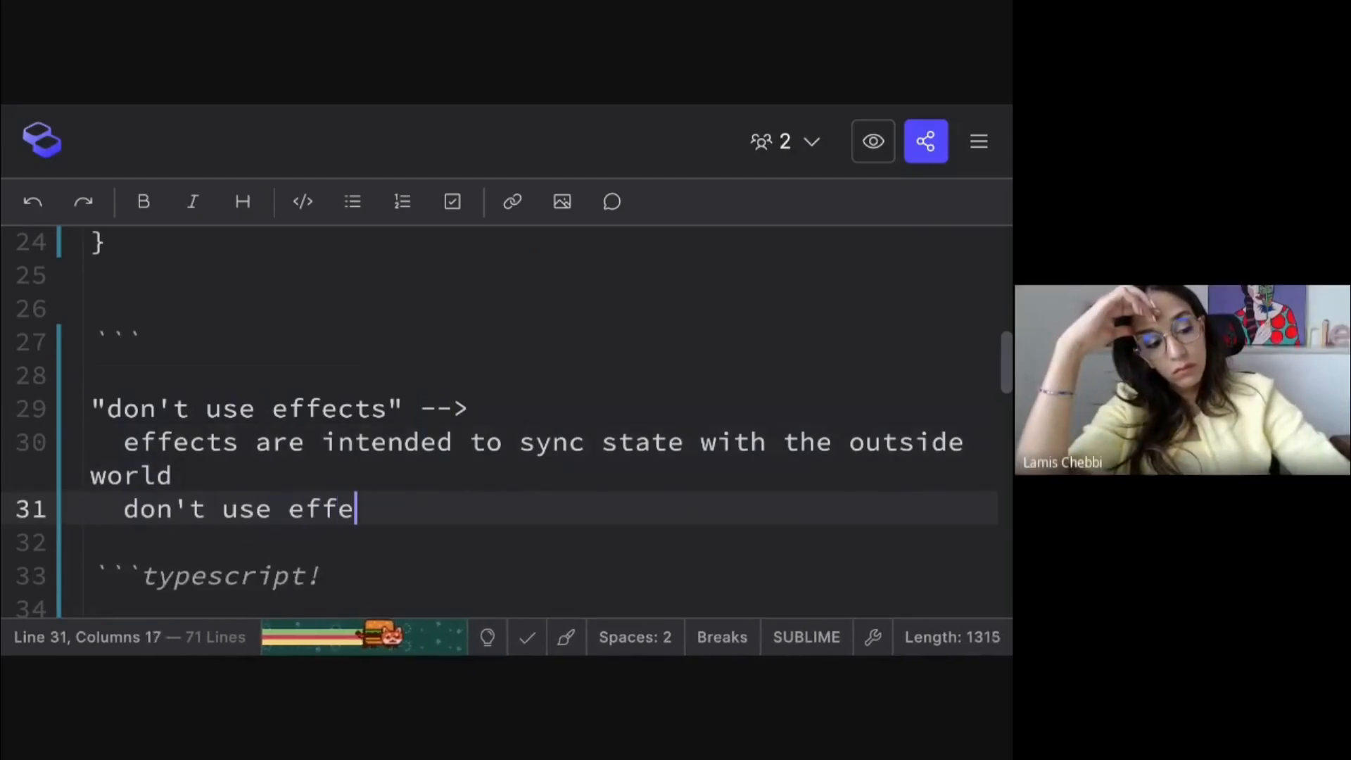
type("cts to sync state wi")
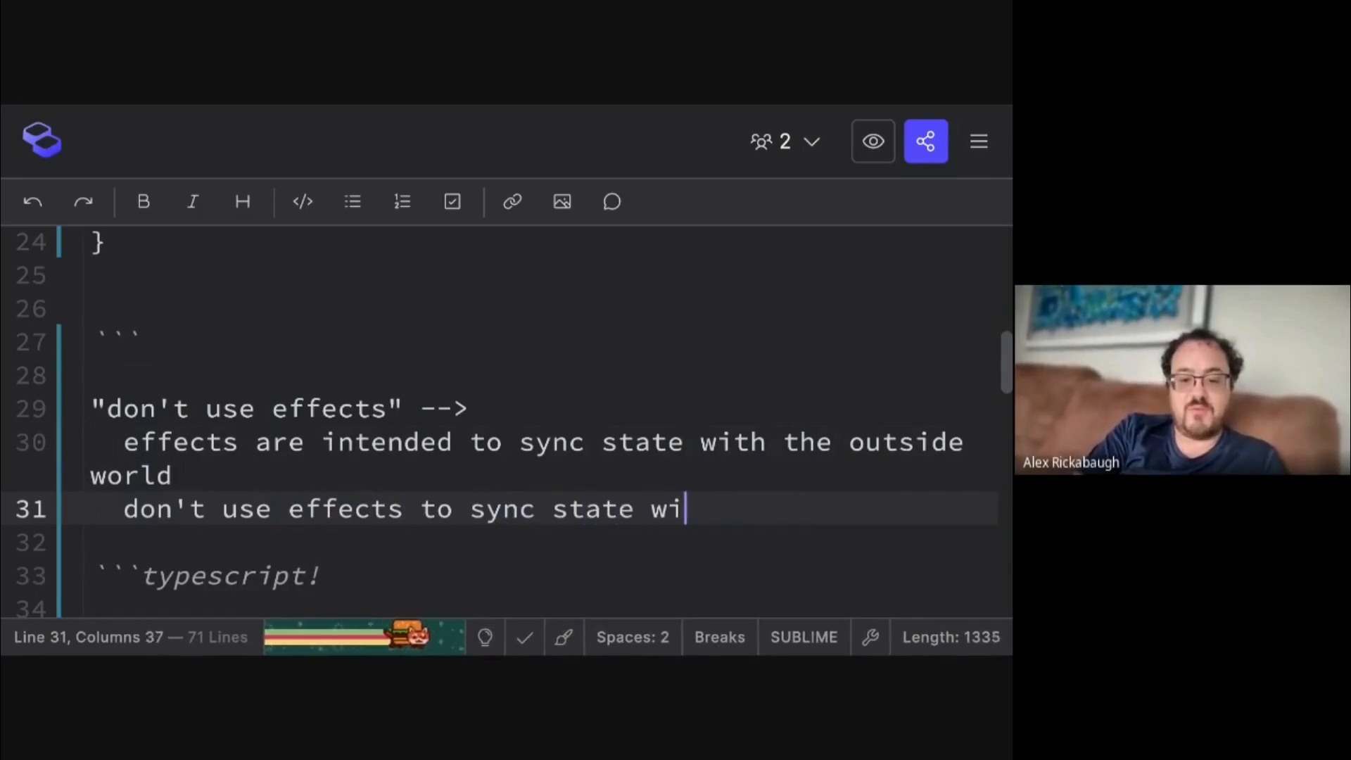
type("th other state")
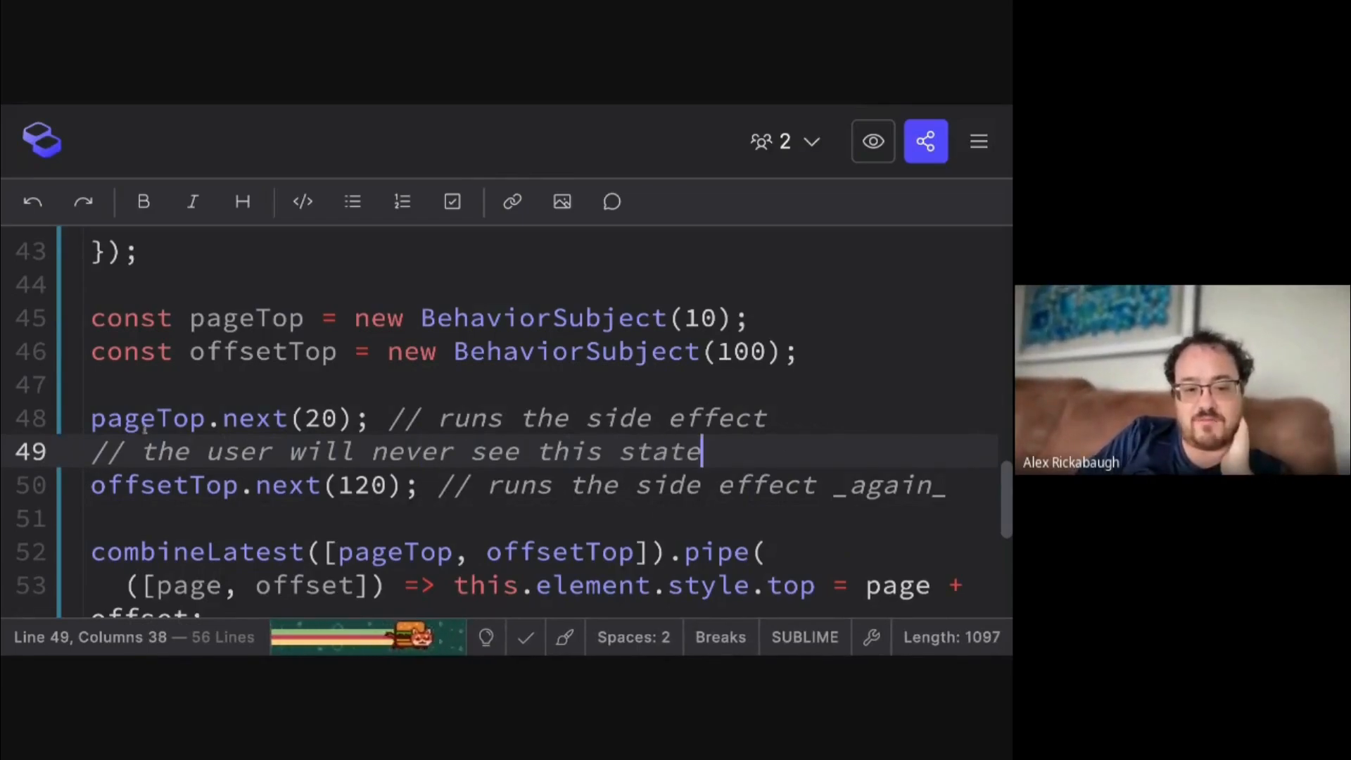
Place the cursor between pageTop.next(20) and offsetTop.next(120) for the "user will never see this state" comment
left_click(326, 484)
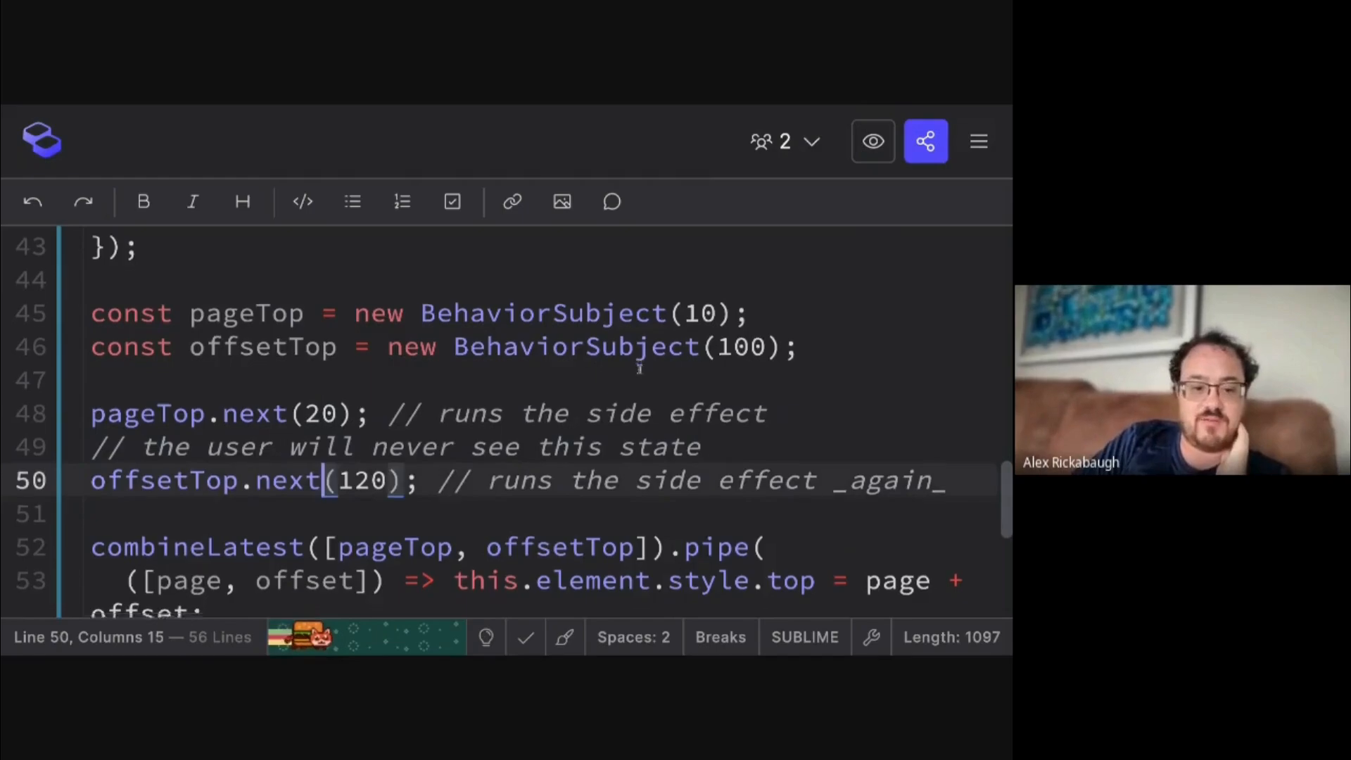
Write pageTop.set(20); and offsetTop.set(120); below the afterRenderEffect block
scroll("up", 3)
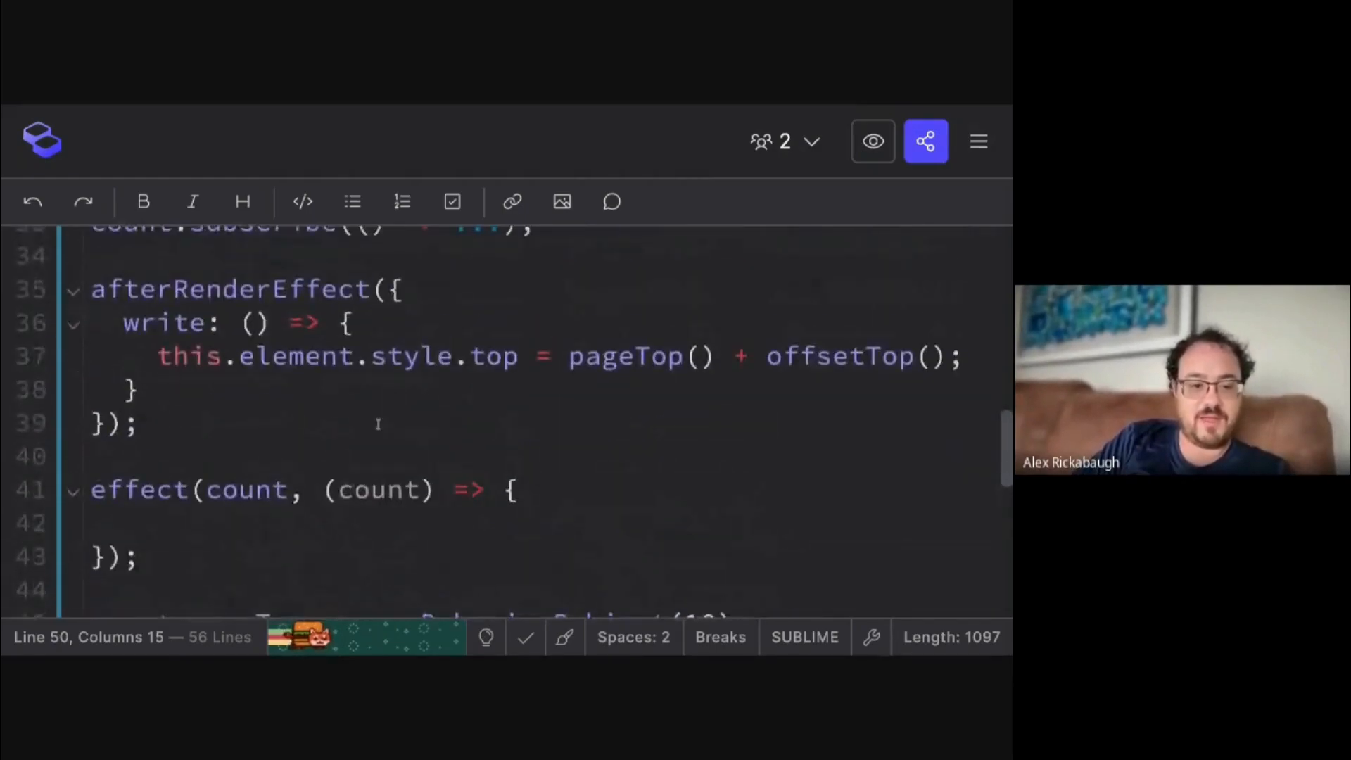
scroll("down", 3)
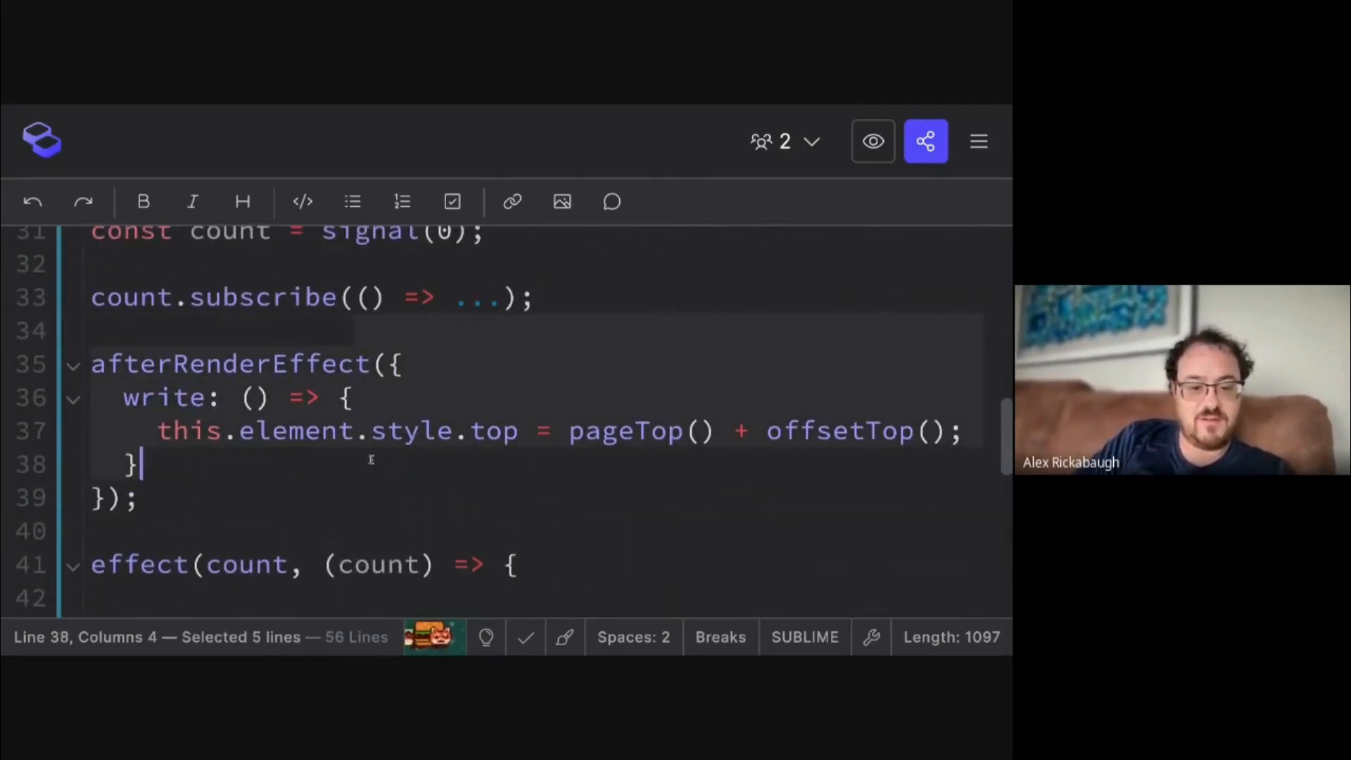
type("pageTop.,set(20);")
type("offsetTop.set")
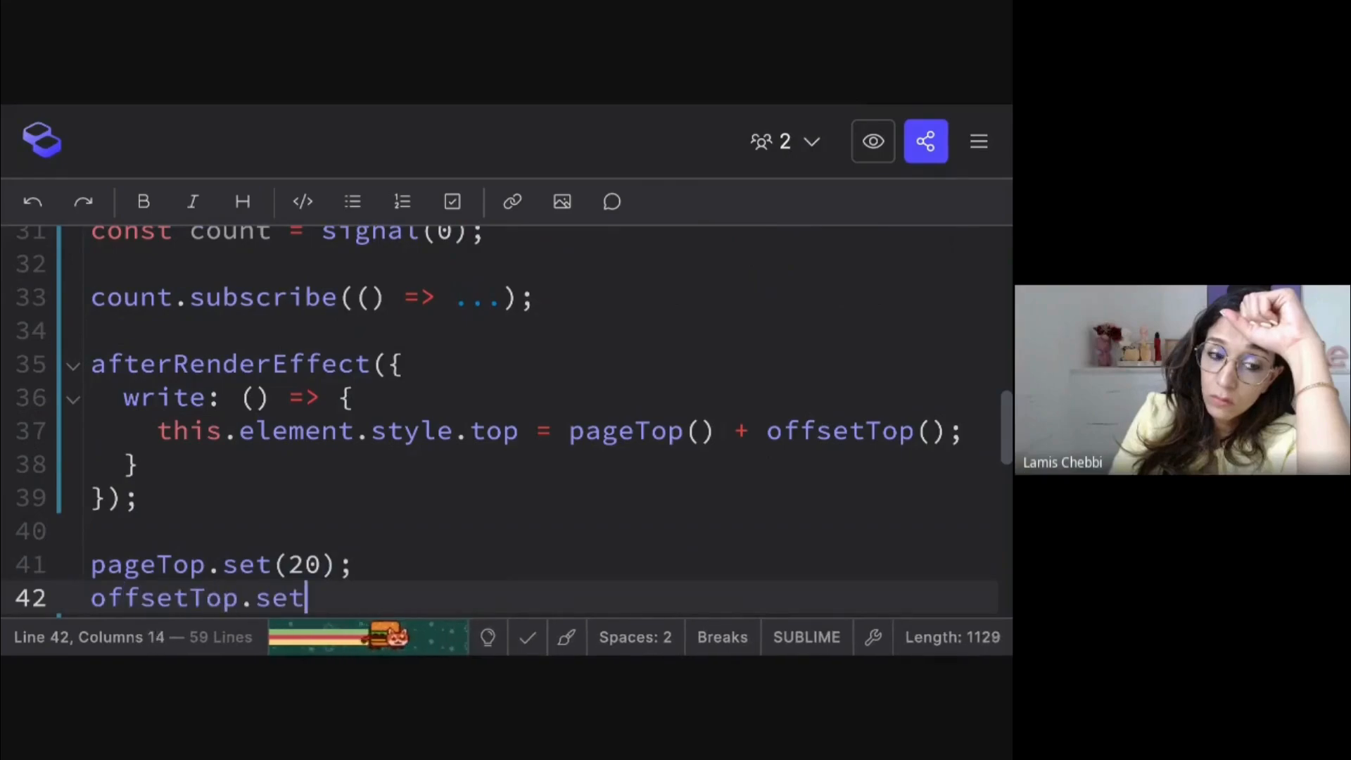
type("(120);")
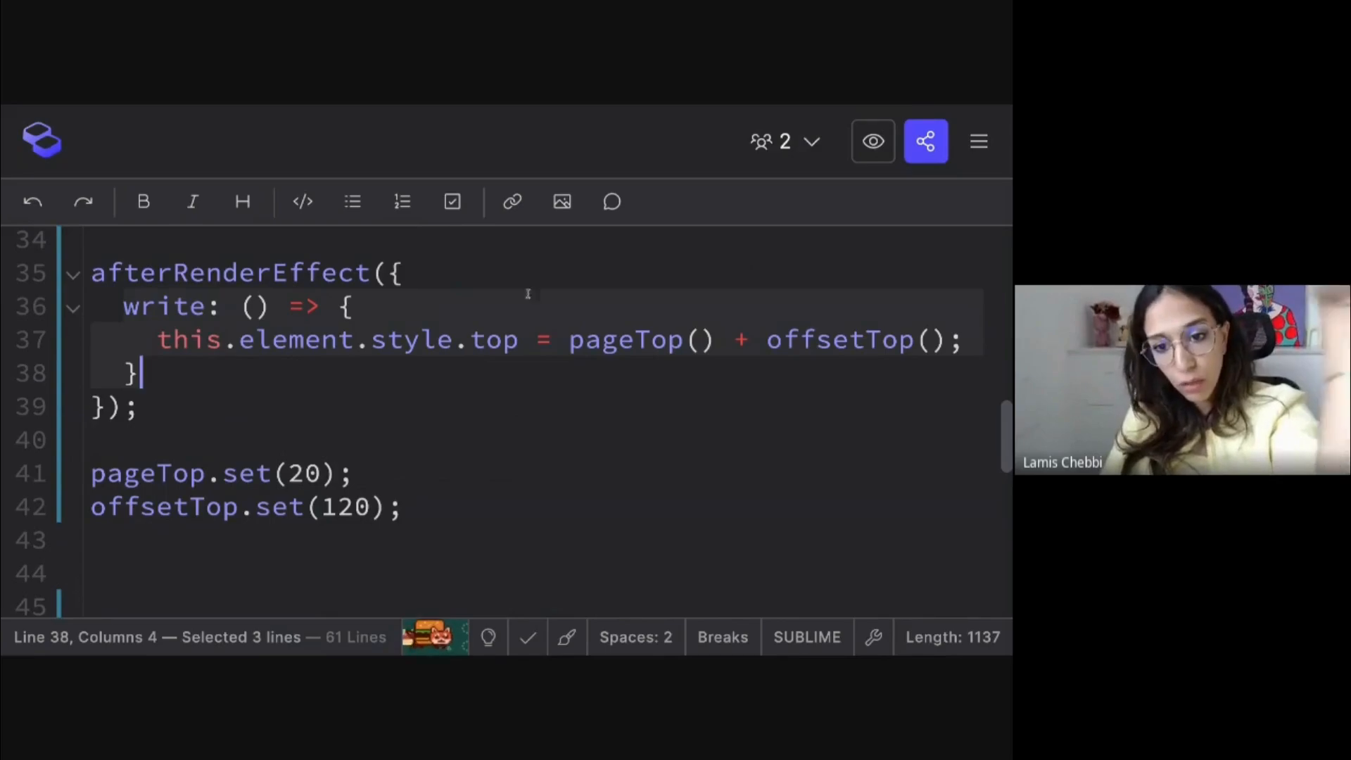
Change style.top to useOffset() ? pageTop() + offsetTop() : pageTop() and highlight offsetTop()
type("useOffset() ?")
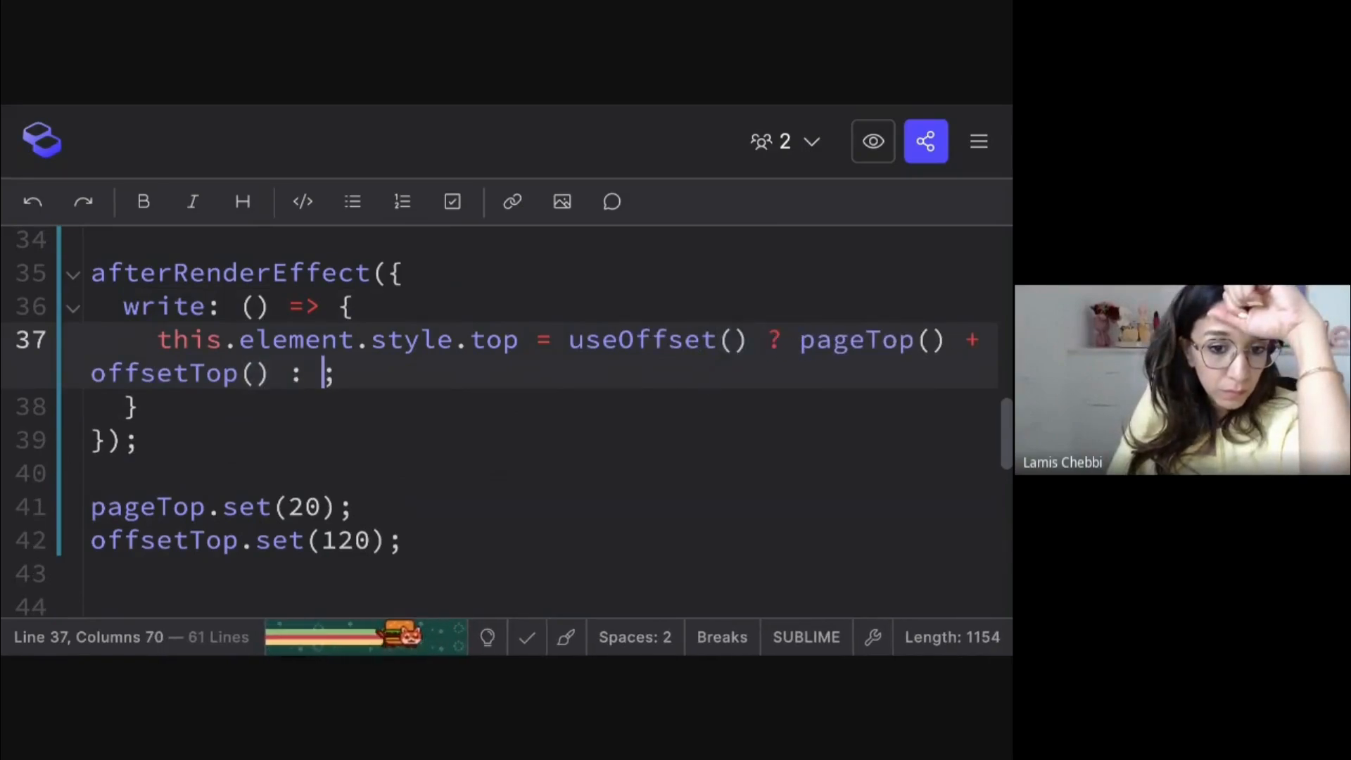
type("pageTop()")
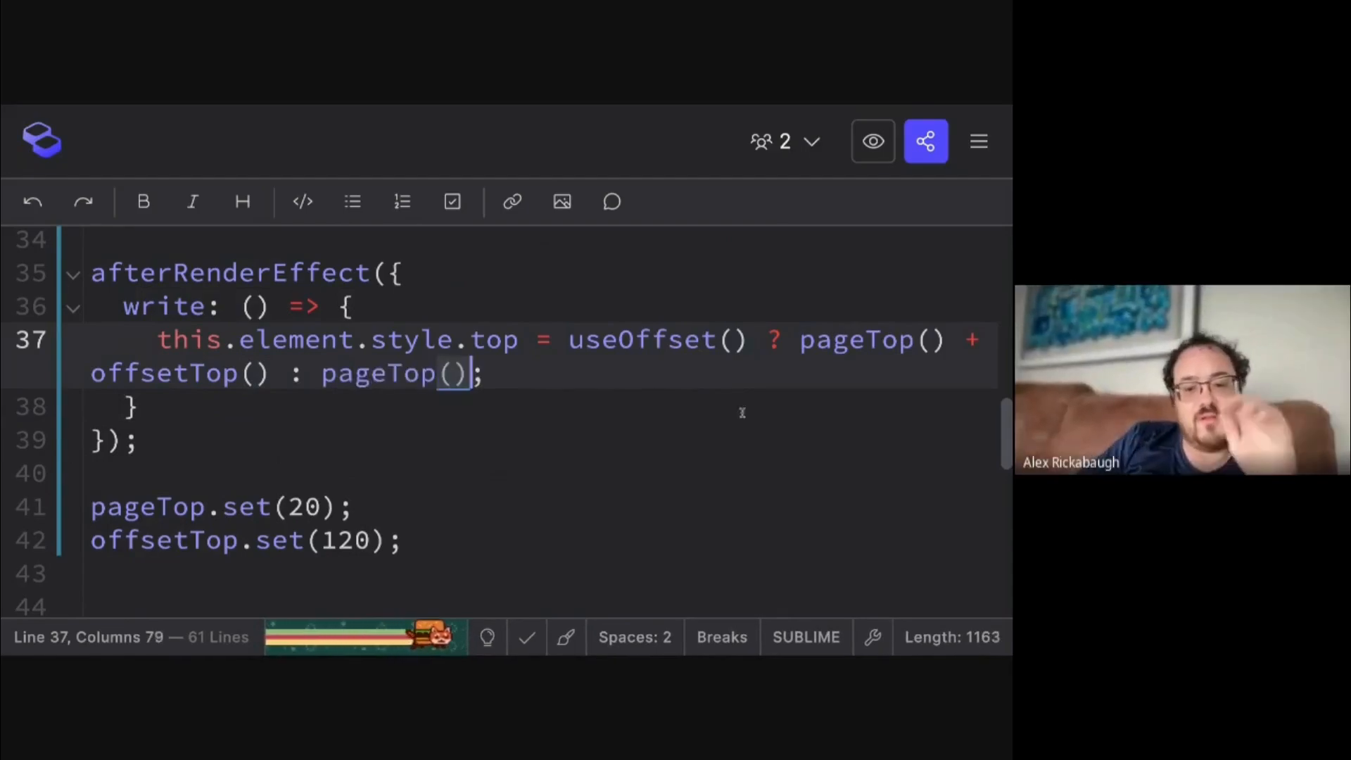
double_click(642, 338)
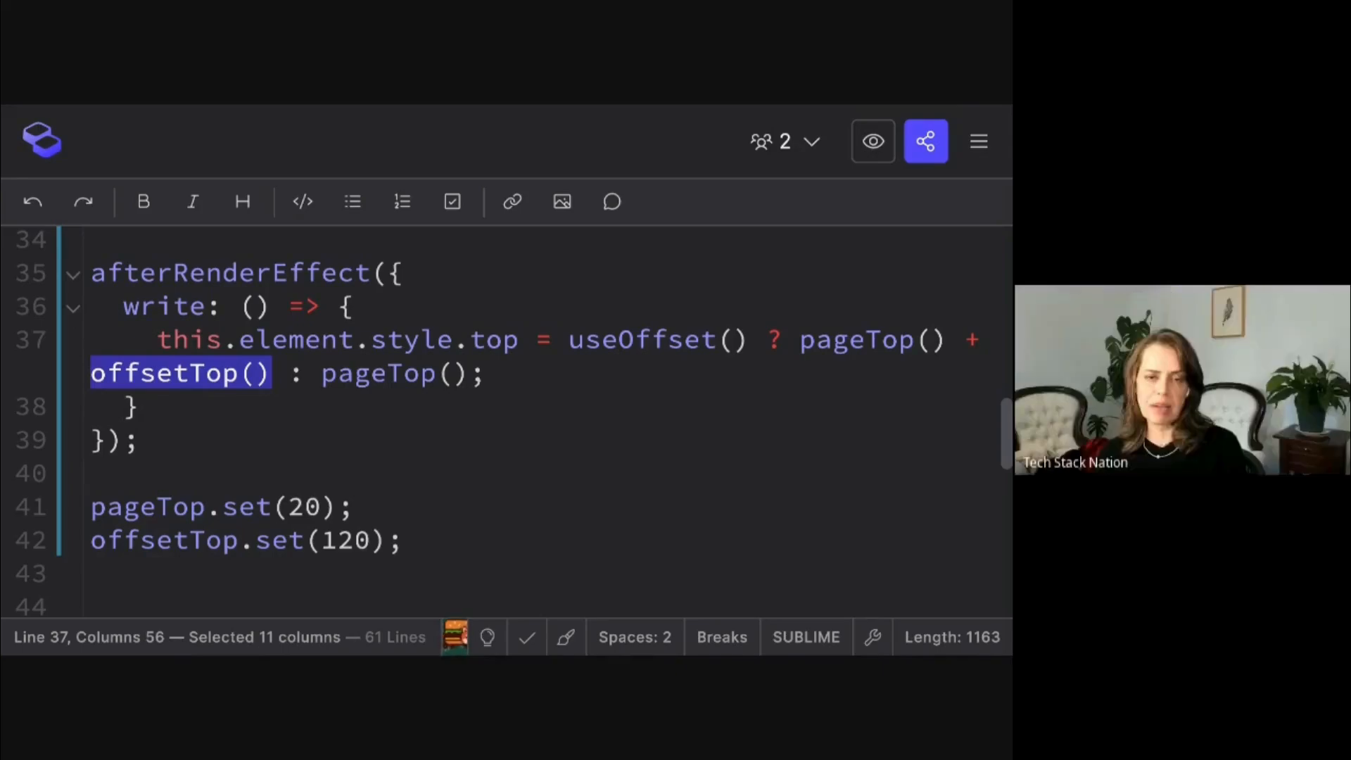
Head the RxJS example "// using rxjs to track state:" and move combineLatest above the next calls with .subscribe
scroll("down", 3)
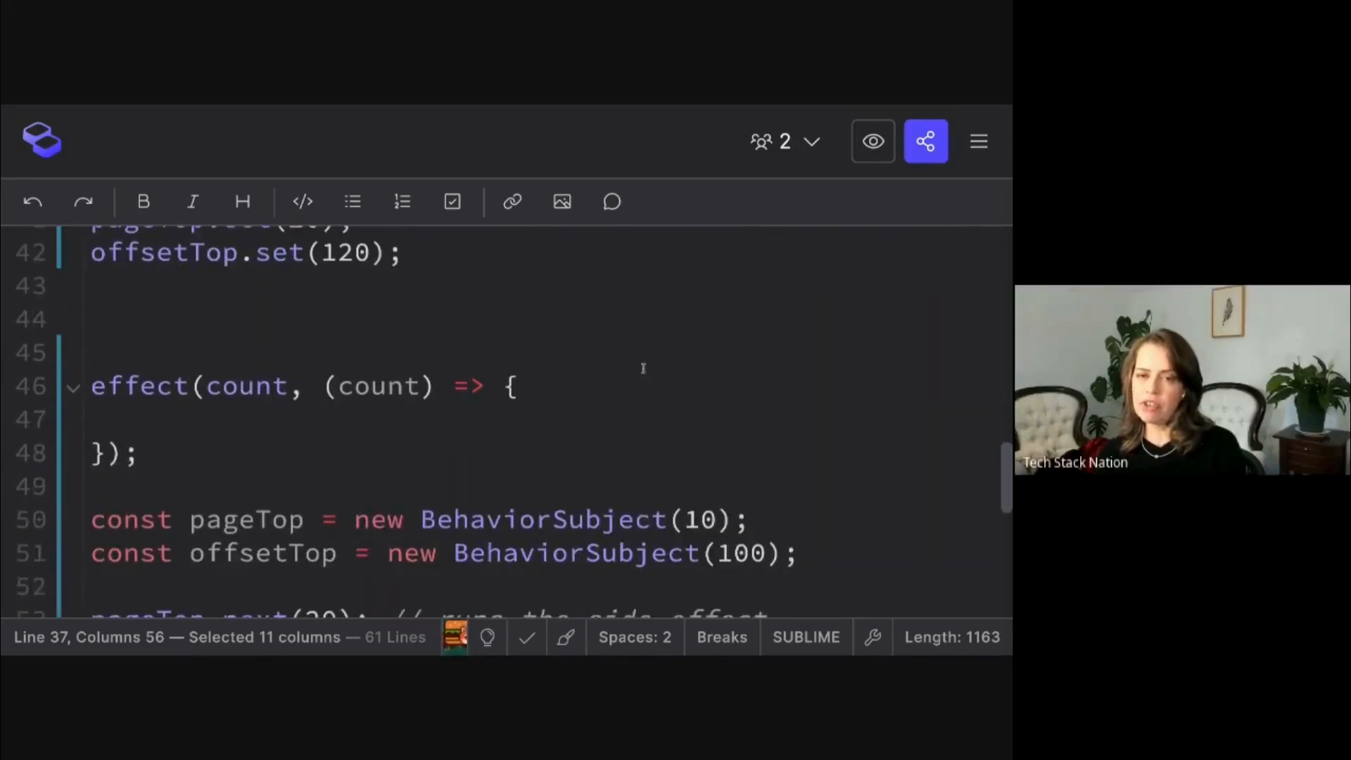
scroll("down", 3)
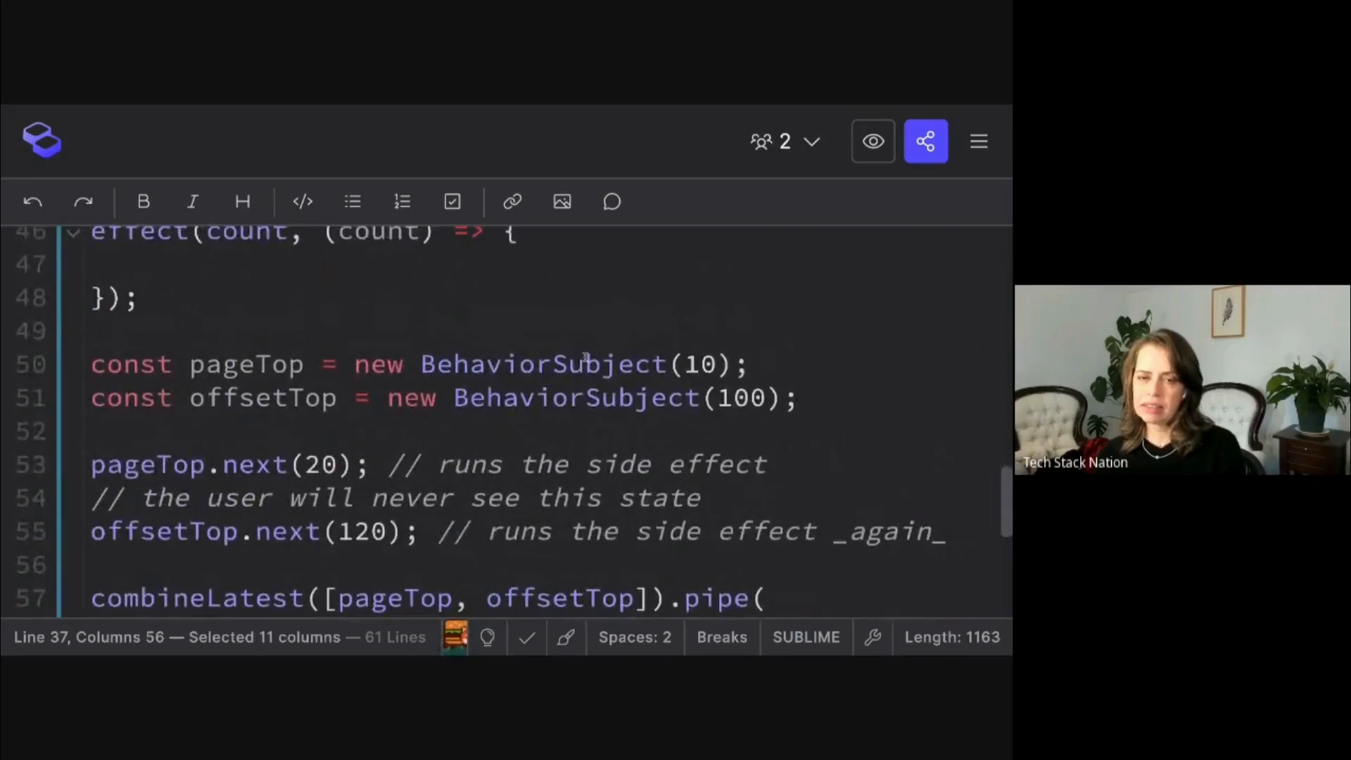
type("// if we")
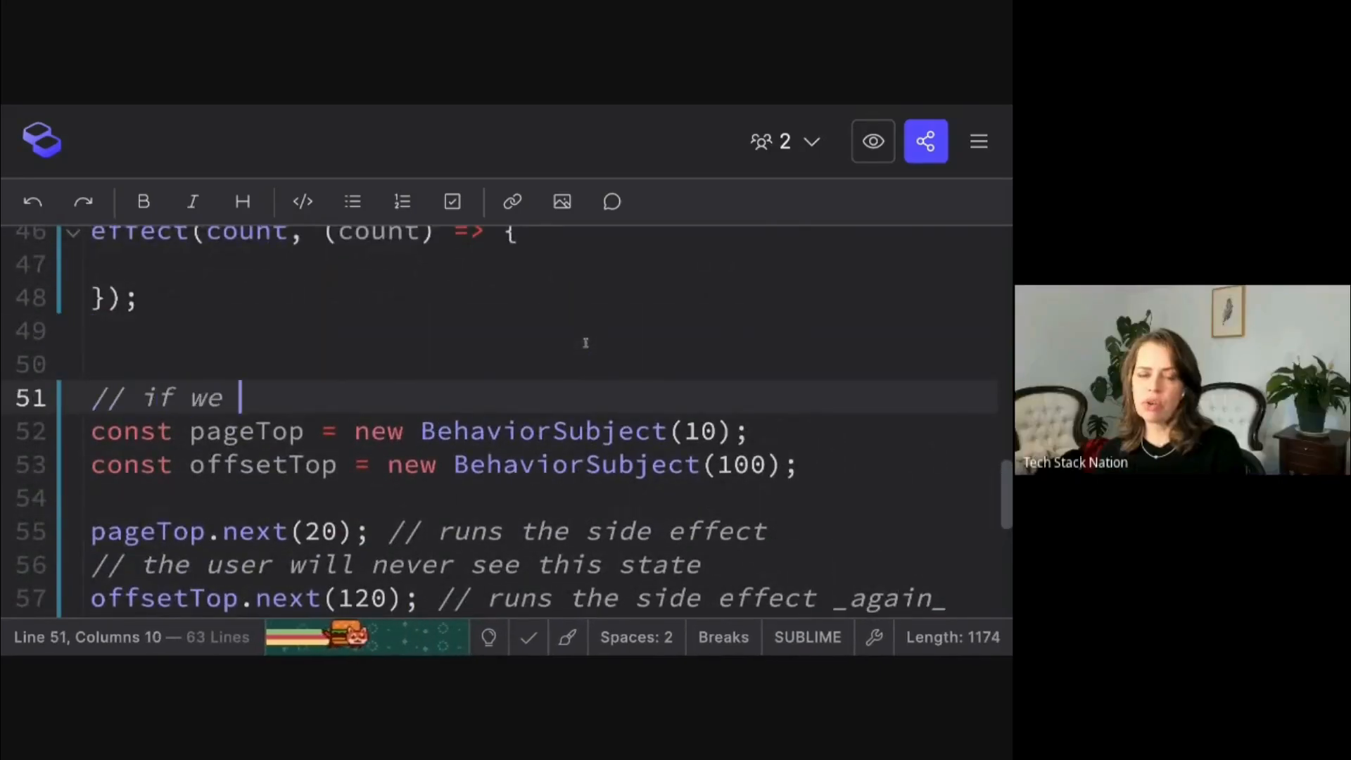
type("using rxjs to t")
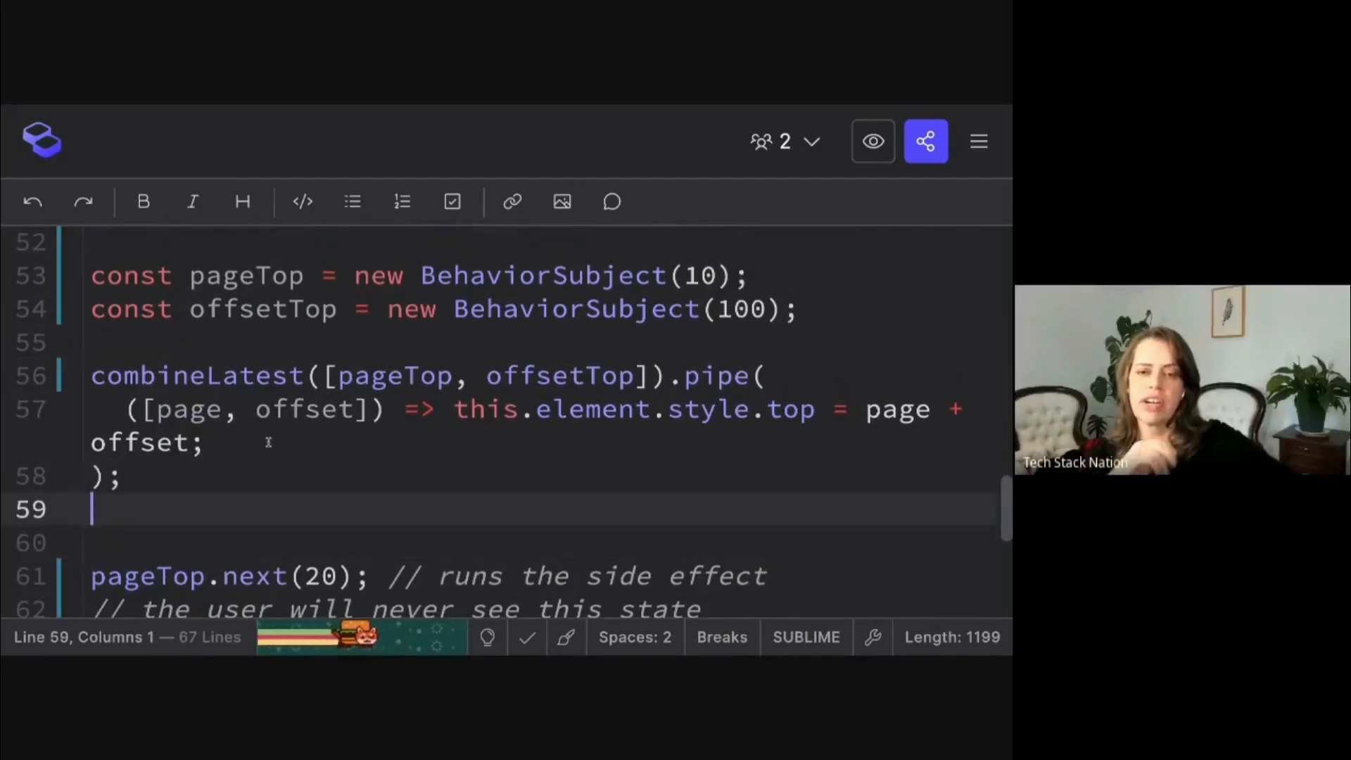
left_click(124, 476)
type("subscrib")
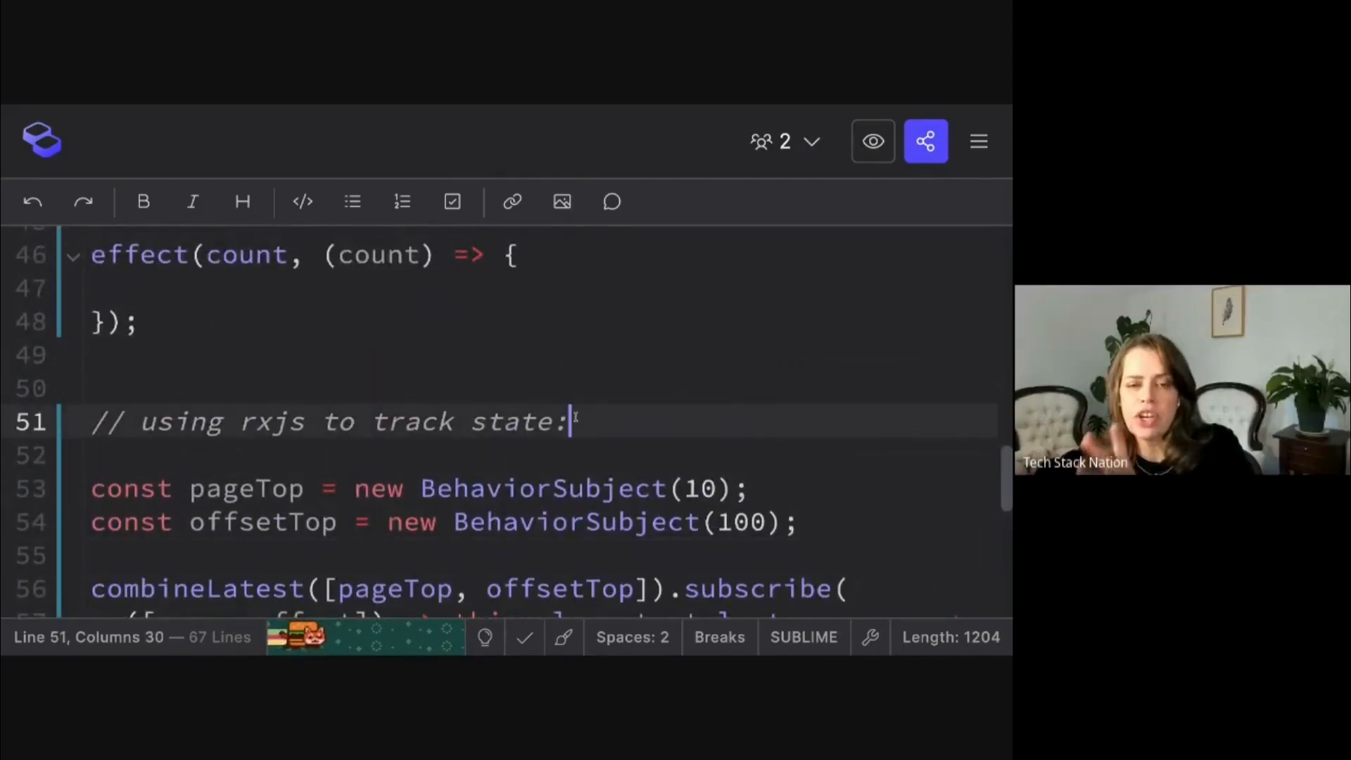
Insert "(events)" so the comment reads "using rxjs (events) to track state:", then return to the afterRenderEffect code
scroll("up", 3)
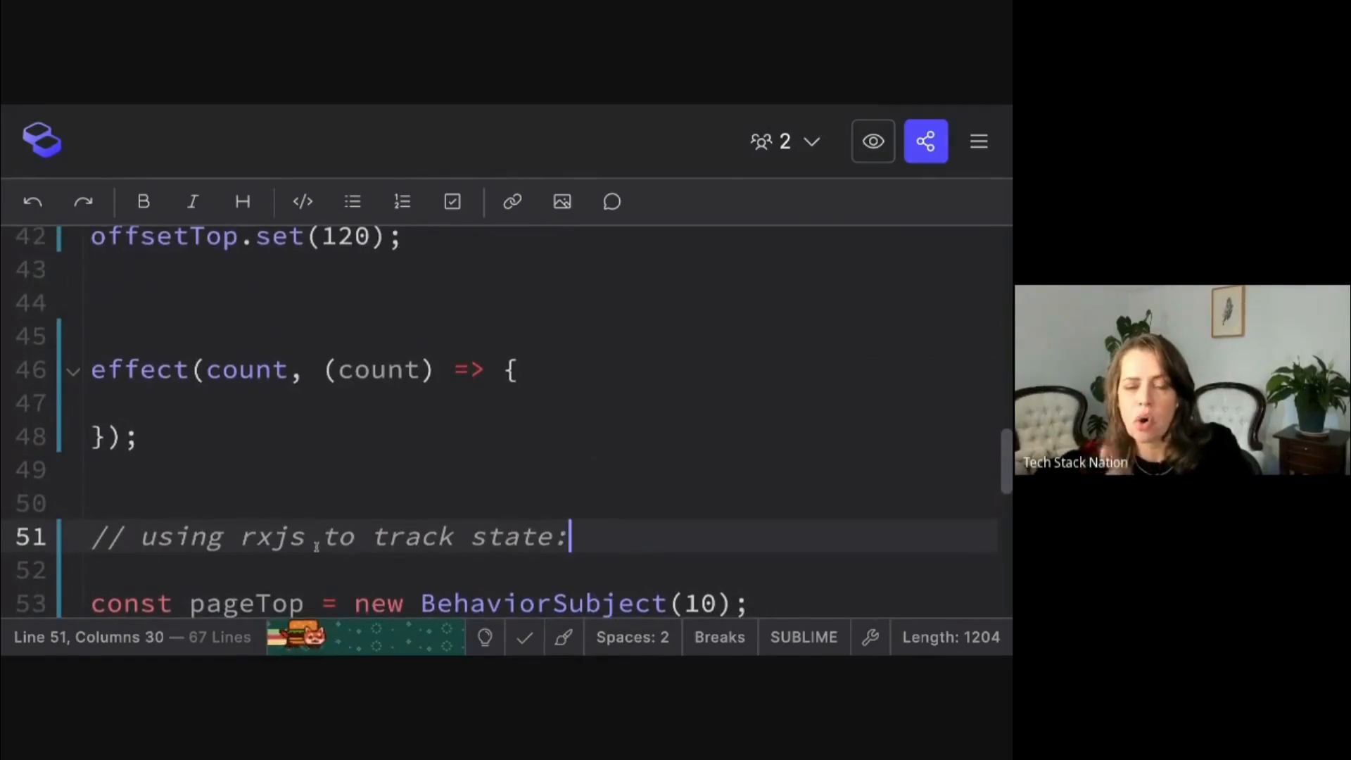
type("(events")
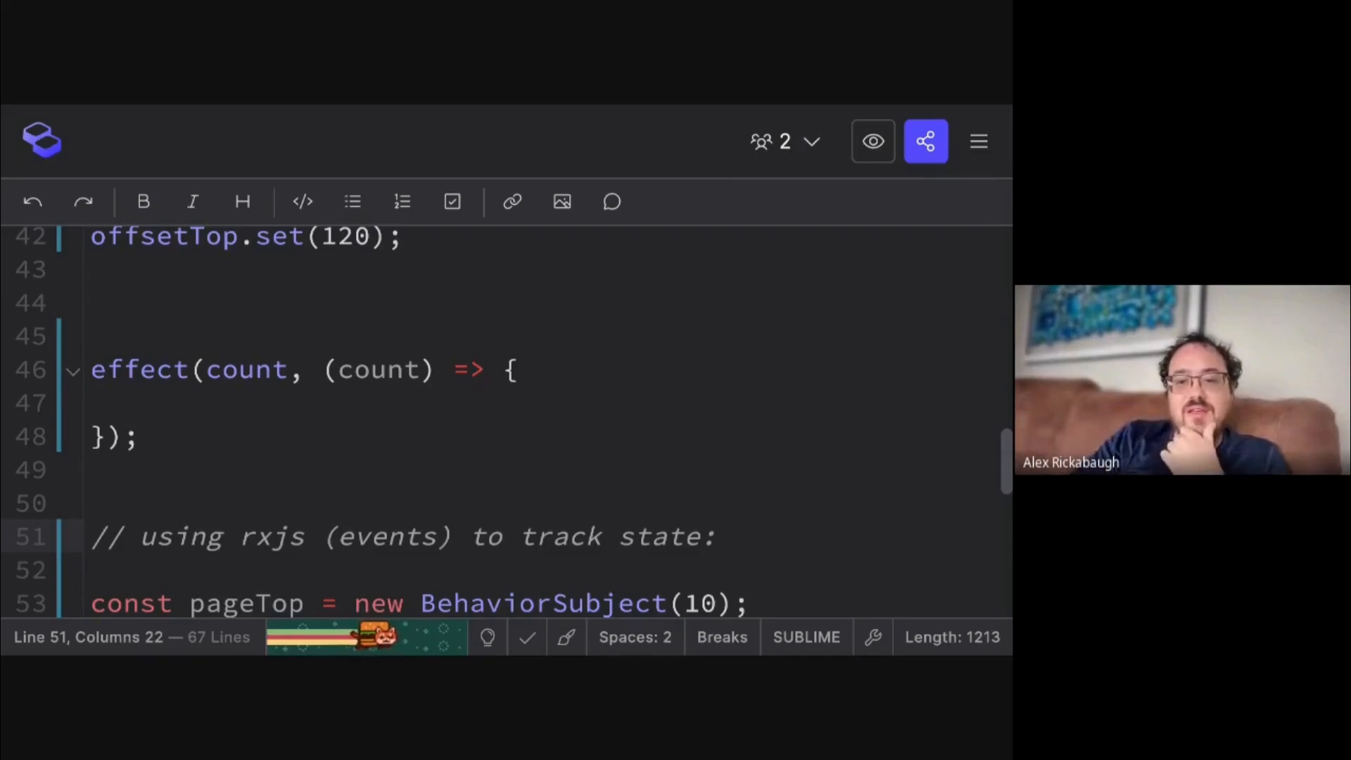
scroll("up", 3)
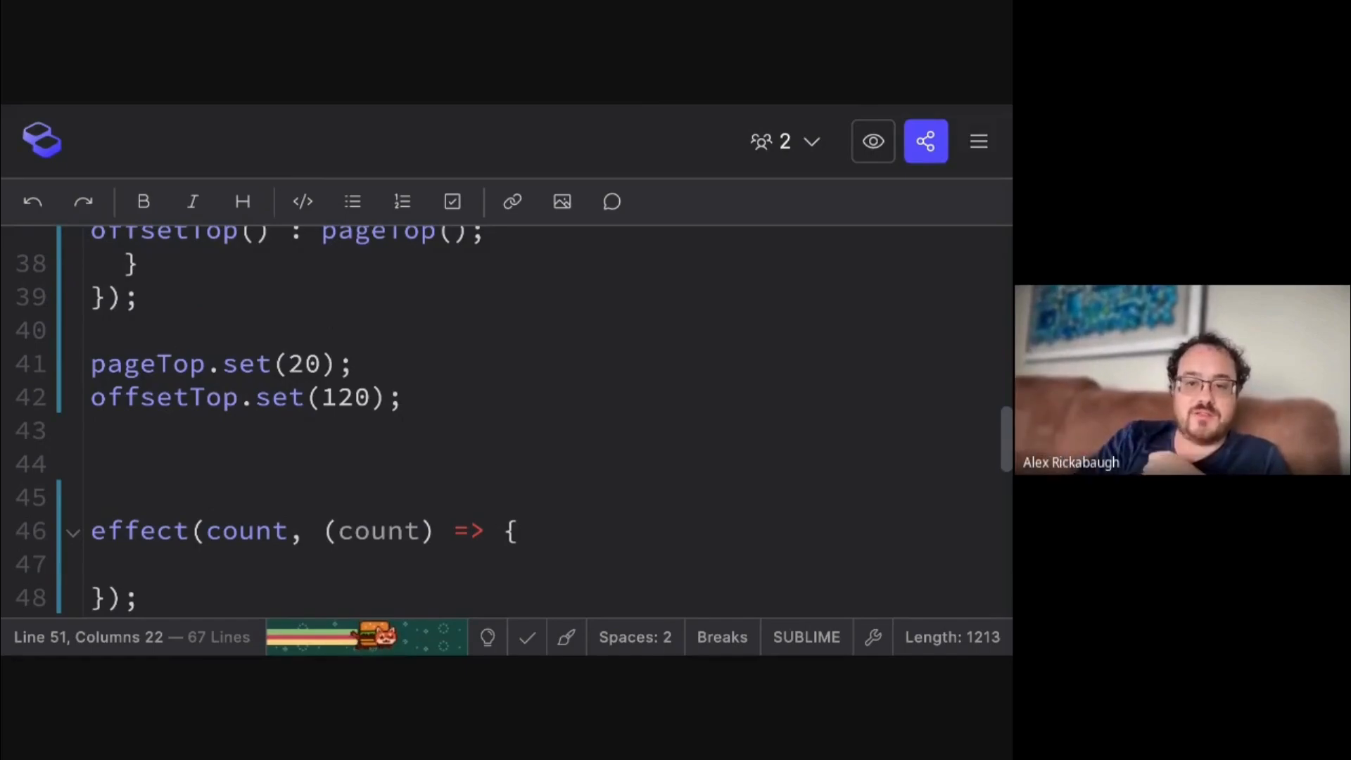
scroll("up", 3)
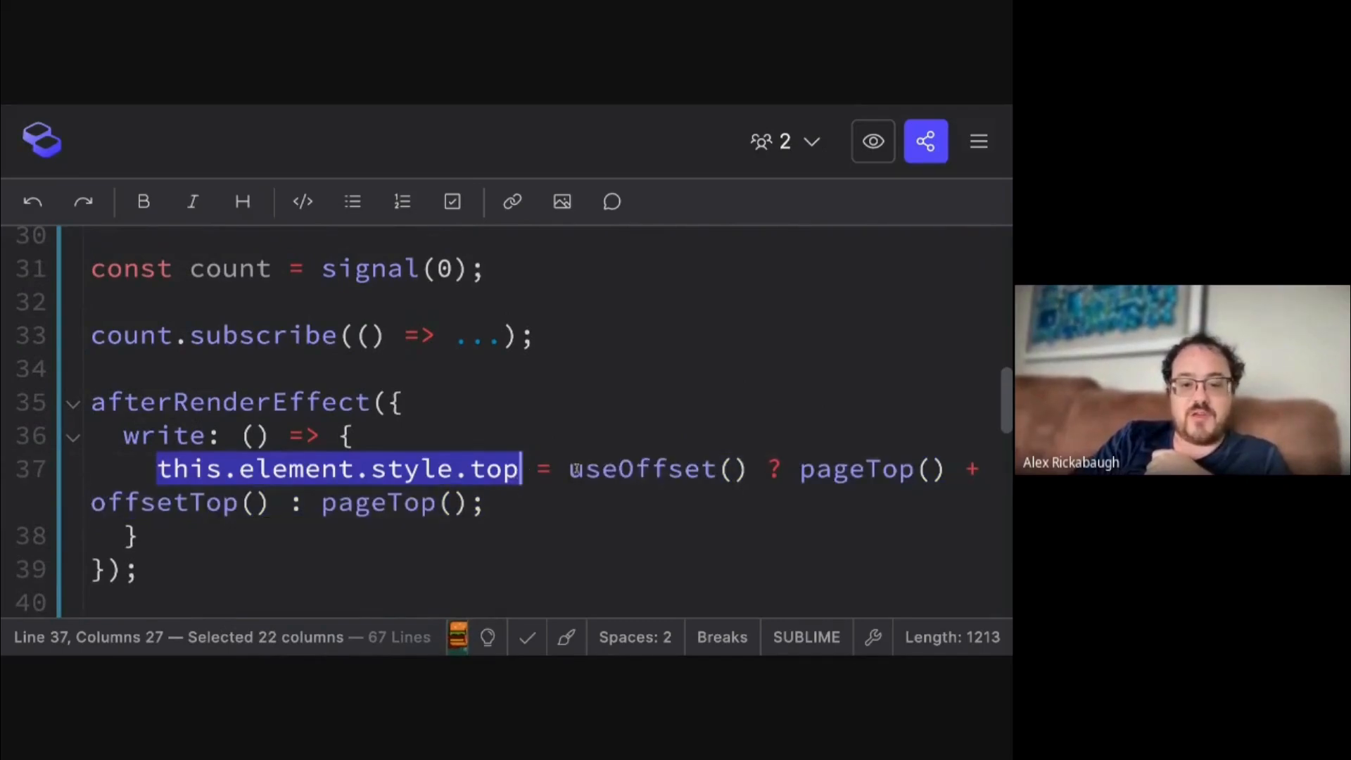
left_click(486, 502)
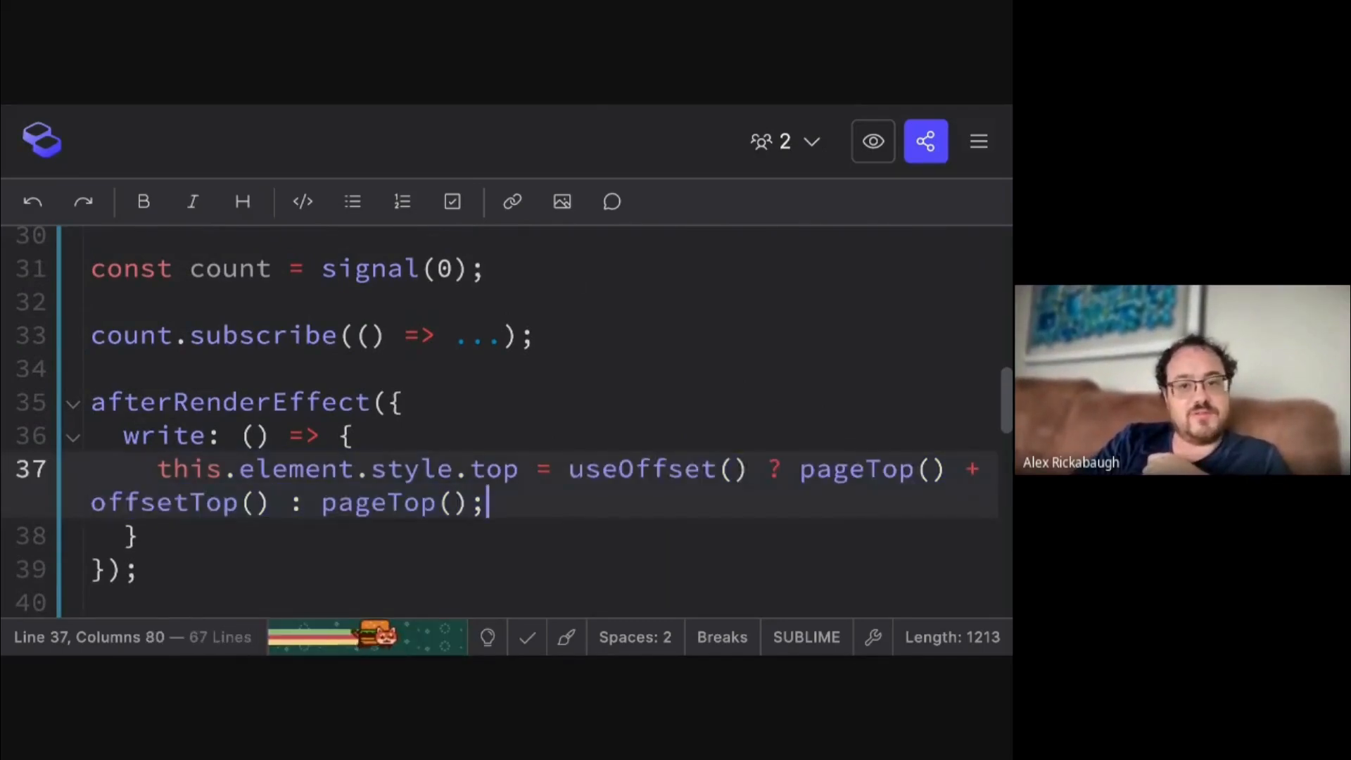